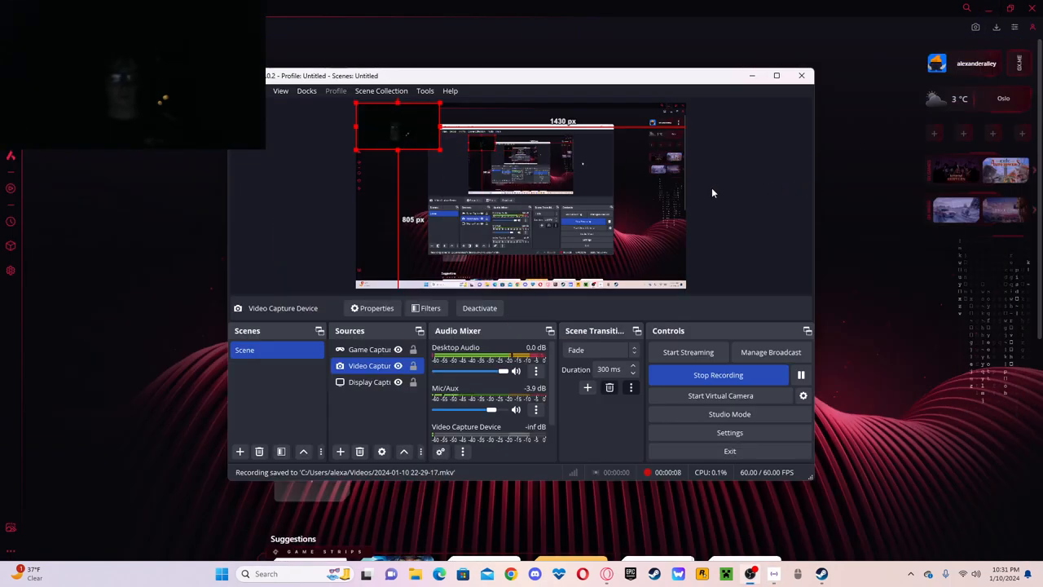
{"action": "mouse_move", "coordinate": [708, 202]}
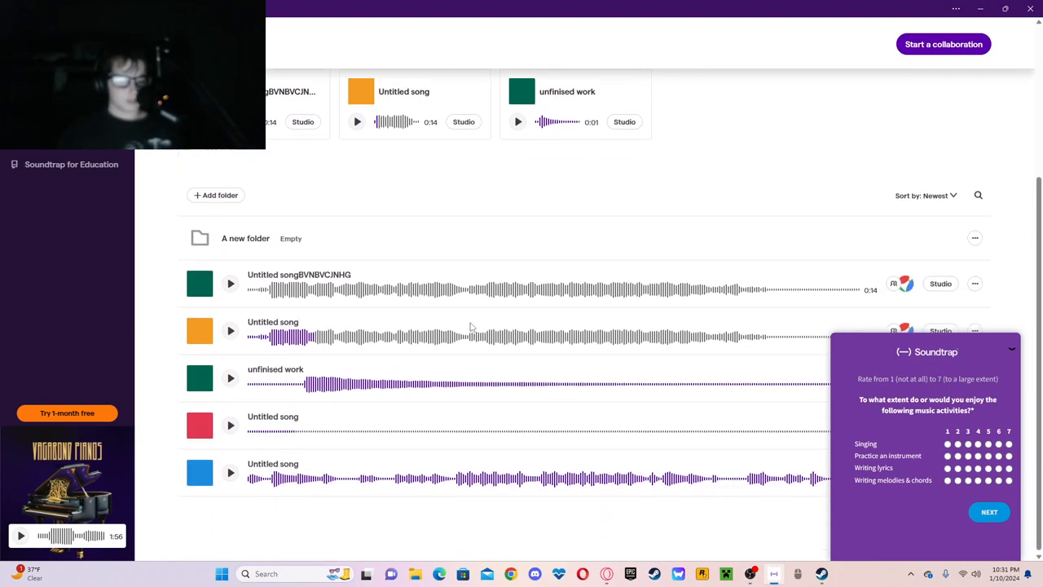
Leave the Soundtrap song library and bring the OBS Studio recording window back up.
{"action": "left_click", "coordinate": [229, 472]}
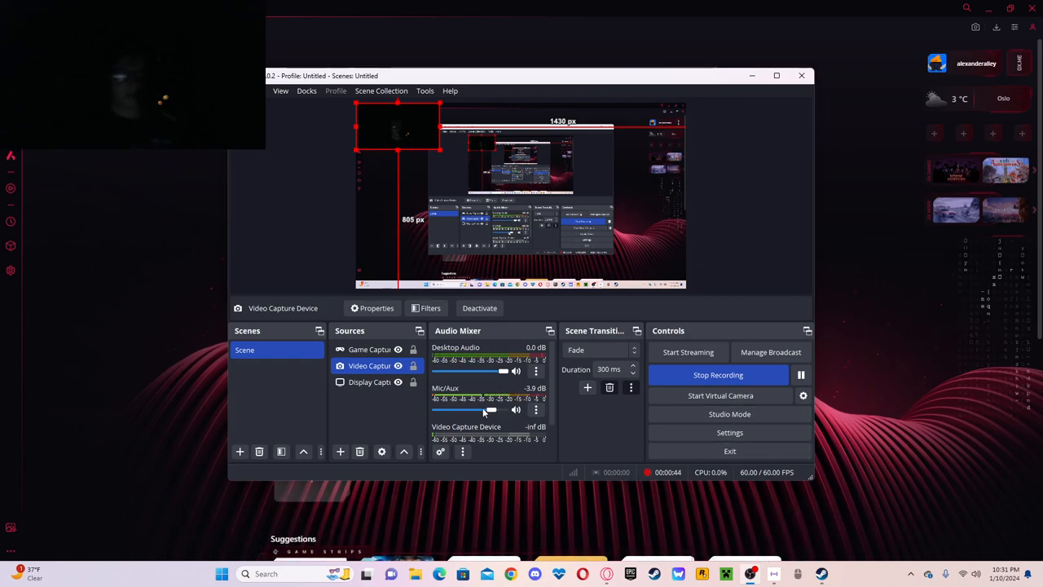
Drag the Mic/Aux fader down to about -17.6 dB.
{"action": "left_click_drag", "start_coordinate": [492, 410], "coordinate": [479, 410]}
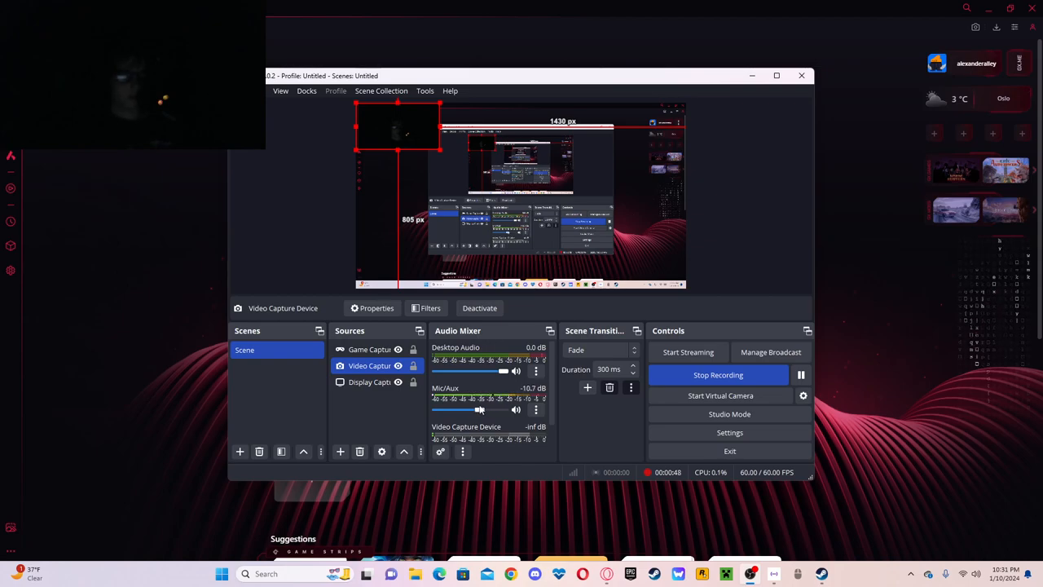
{"action": "left_click_drag", "start_coordinate": [479, 410], "coordinate": [475, 410]}
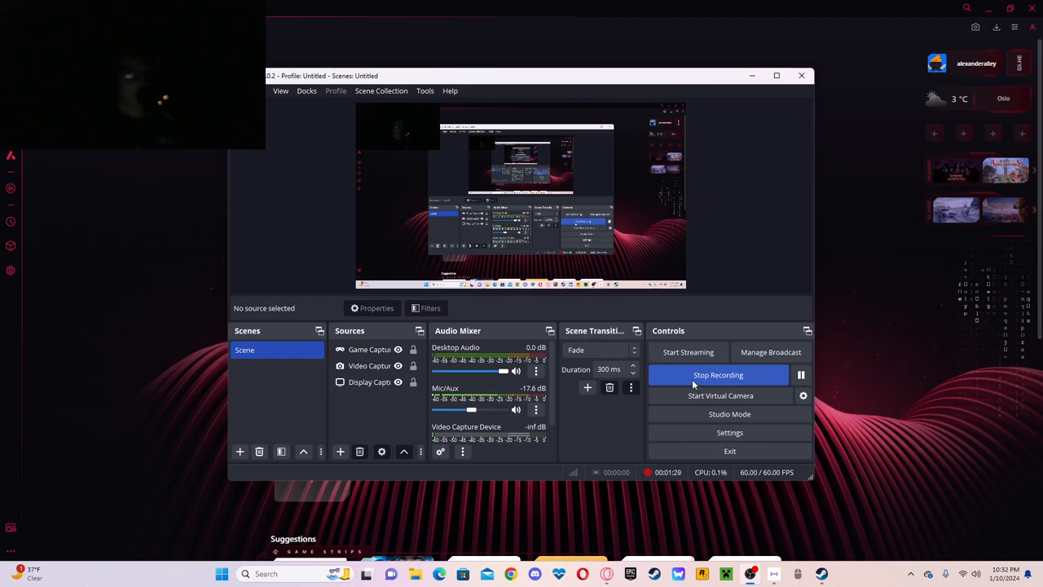
{"action": "mouse_move", "coordinate": [696, 374]}
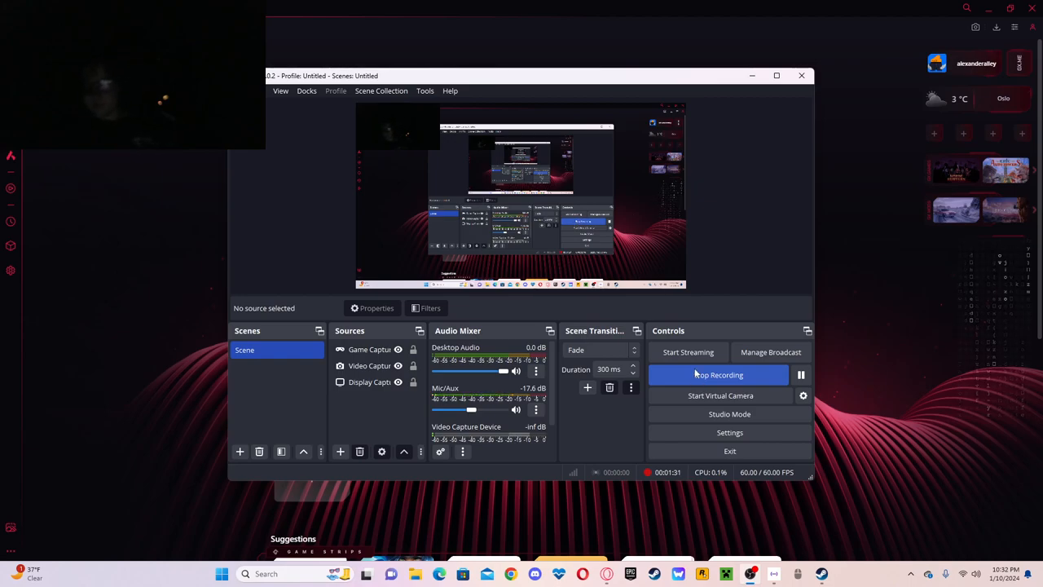